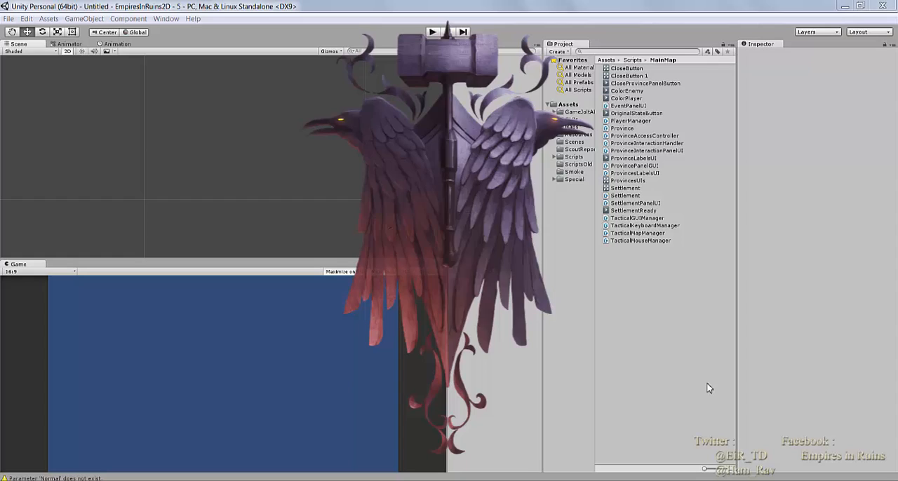
Step: Add a UI Canvas to the scene with Render Mode set to Screen Space - Camera
left_click(432, 31)
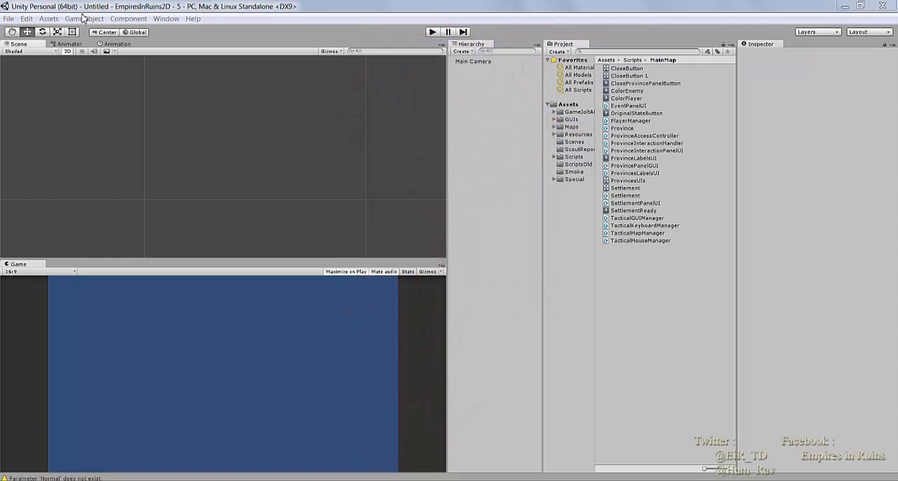
left_click(83, 18)
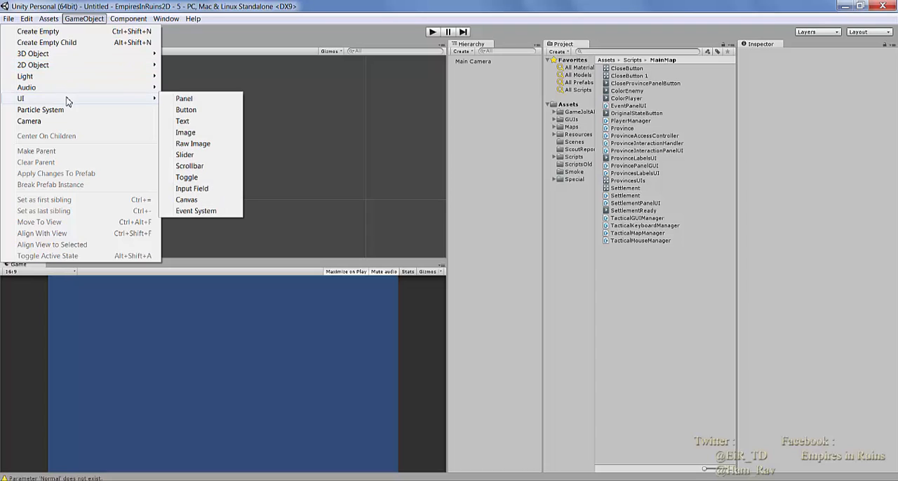
left_click(186, 200)
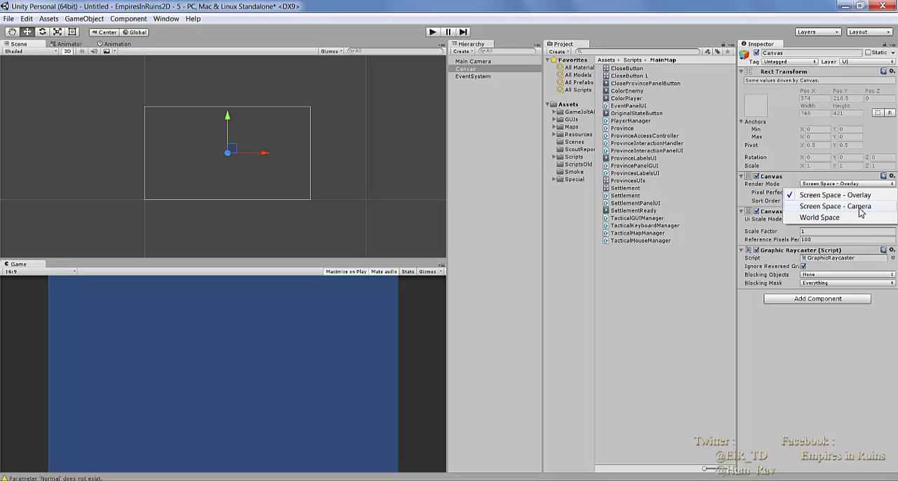
left_click(835, 206)
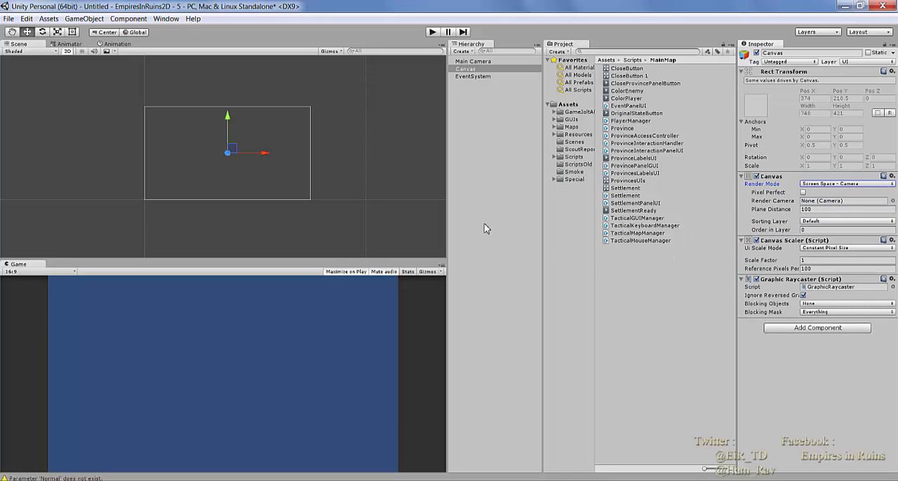
Step: Add a Panel under the Canvas, anchored to centre and sized 250 by 150
right_click(466, 69)
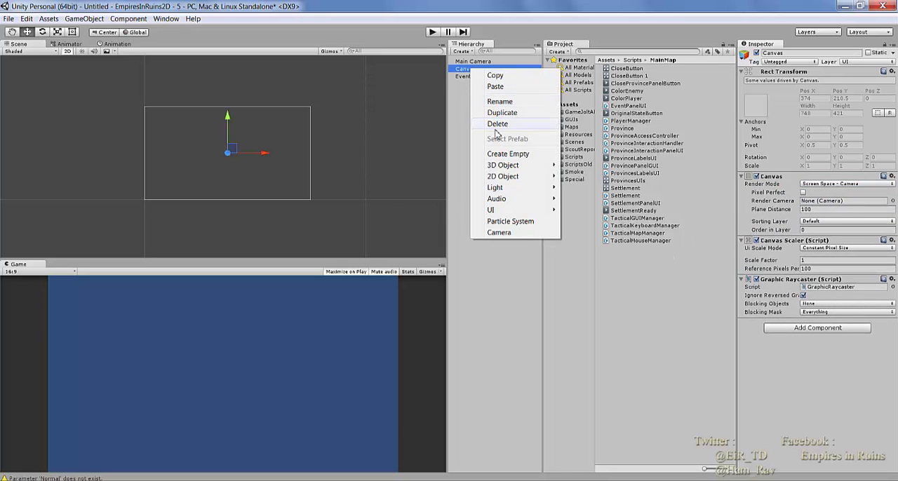
left_click(491, 209)
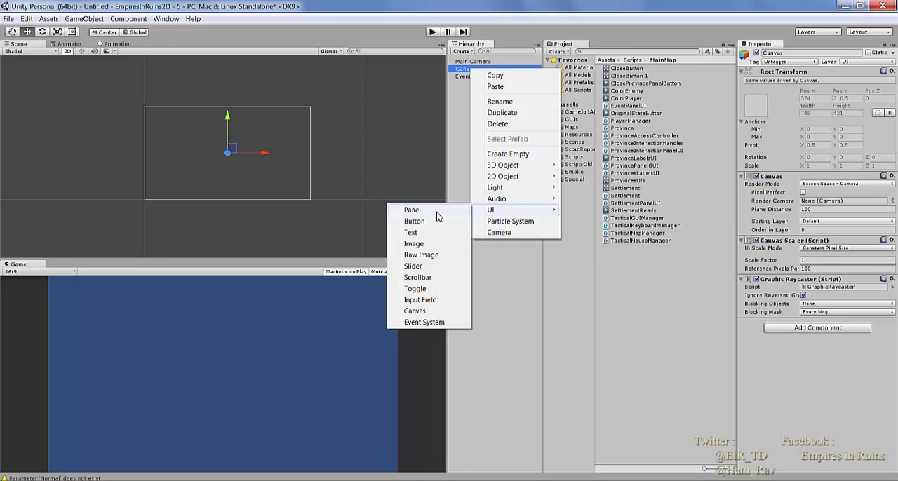
left_click(412, 210)
type("0.5")
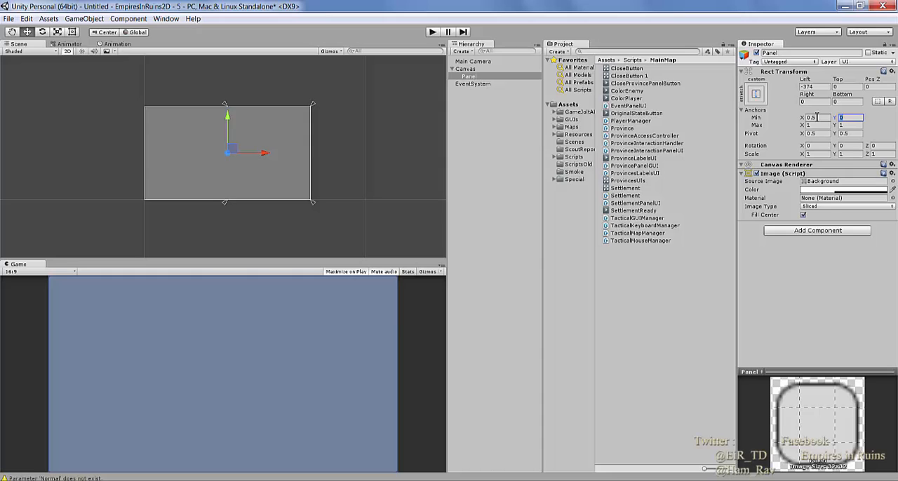
left_click(757, 93)
type("150")
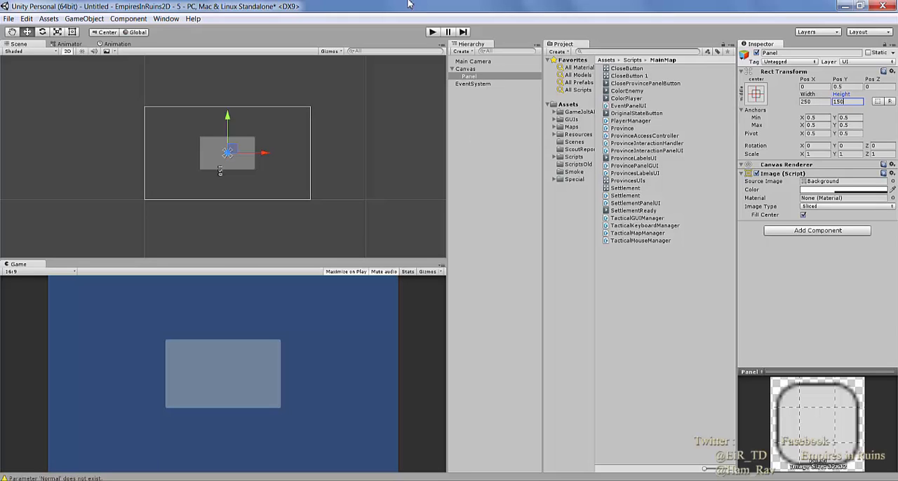
Step: Search the sprite picker for 'panel' and set the Source Image to PanelDialog
left_click(892, 181)
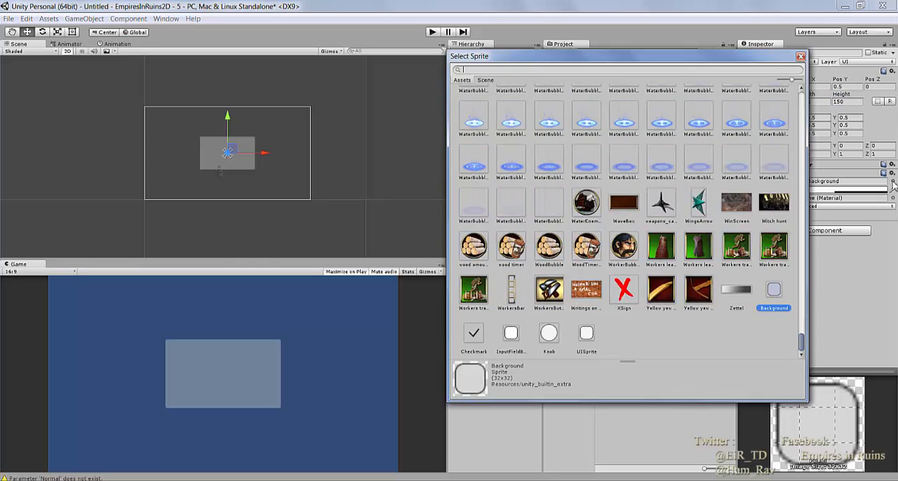
type("p")
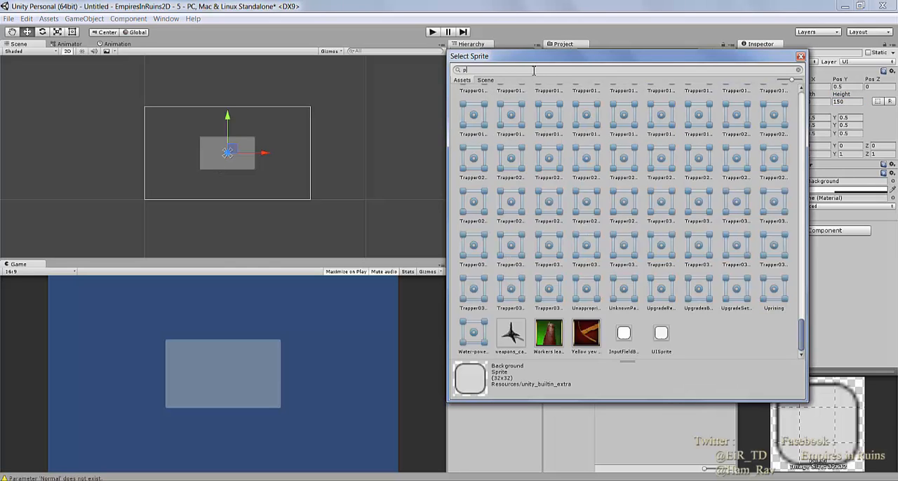
type("anel")
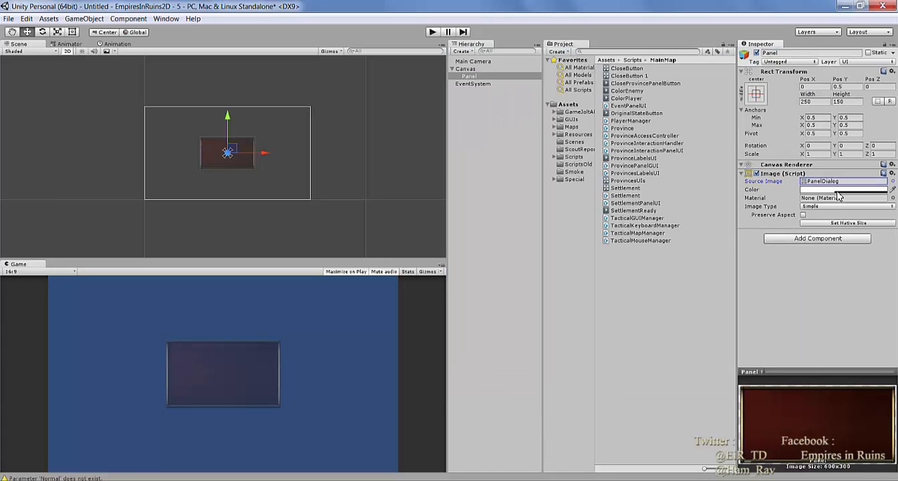
left_click(842, 189)
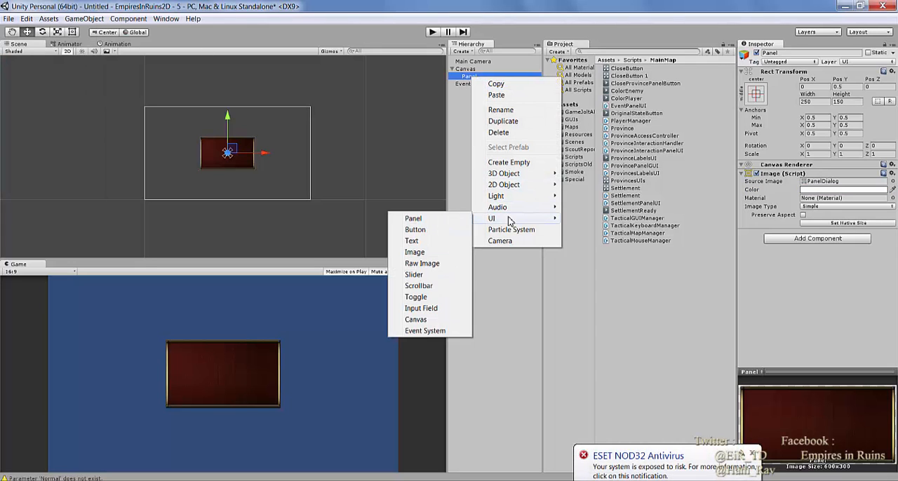
Step: Add a label-free 60x60 Timer hourglass button at the panel's lower-right corner
left_click(415, 229)
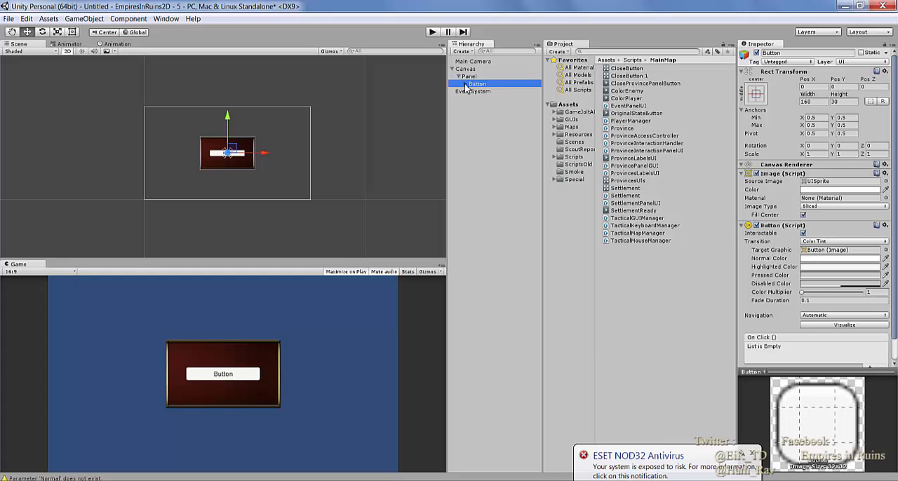
left_click(477, 91)
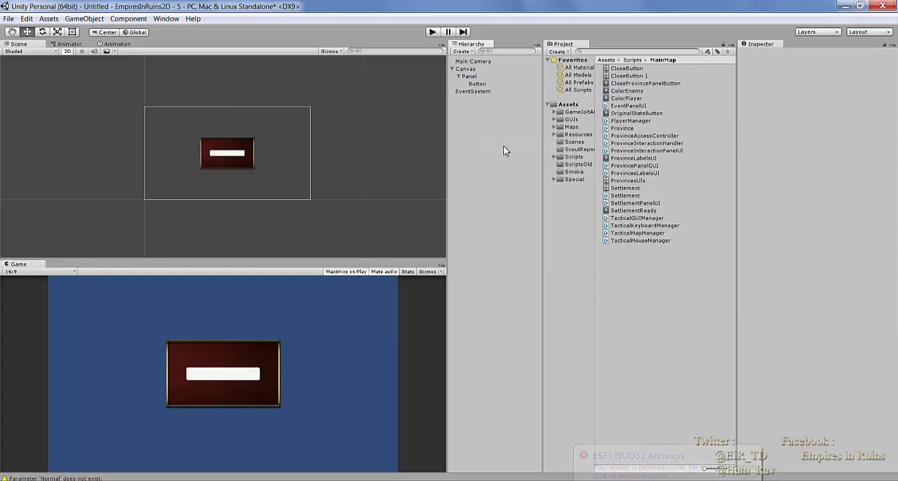
left_click(477, 84)
type("60")
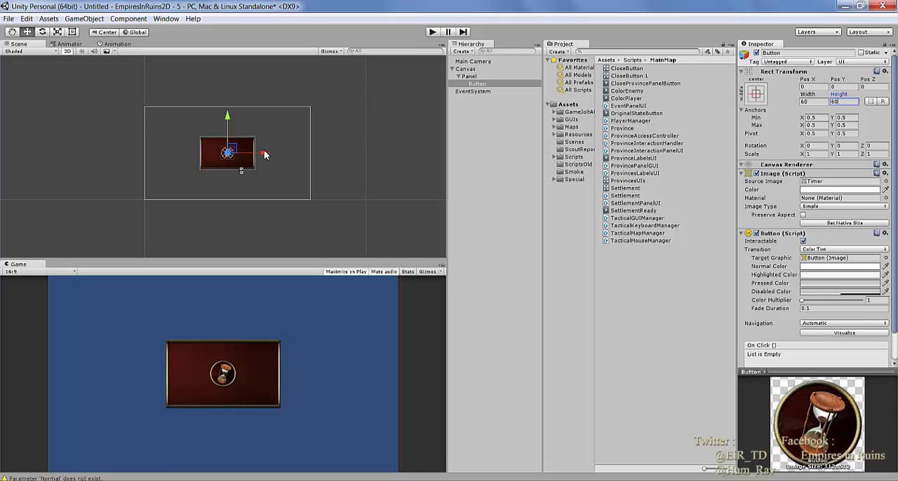
left_click_drag(228, 153, 265, 146)
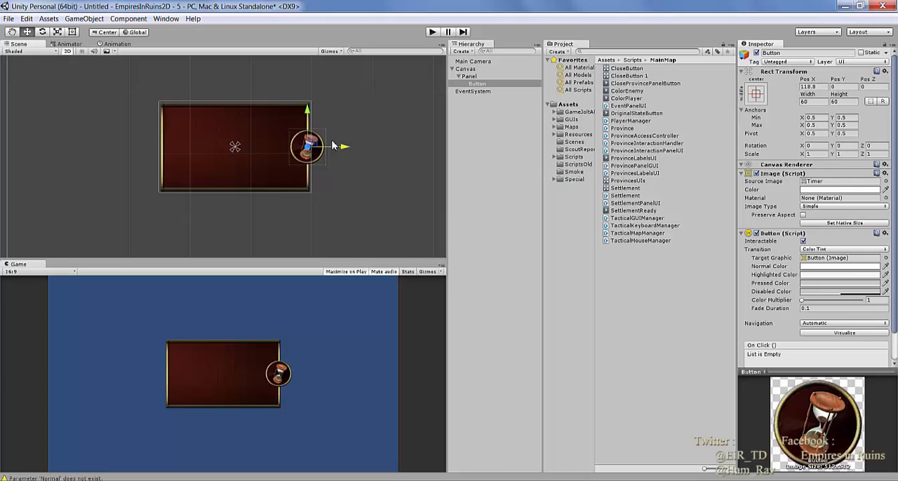
left_click_drag(307, 146, 307, 187)
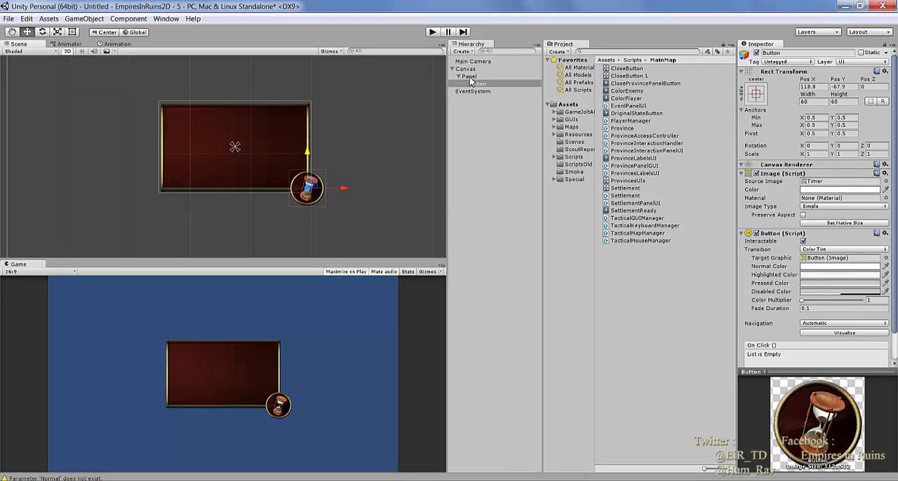
Step: Add a white KELMSCOT Text element to the panel reading 'Turn : 0'
right_click(468, 76)
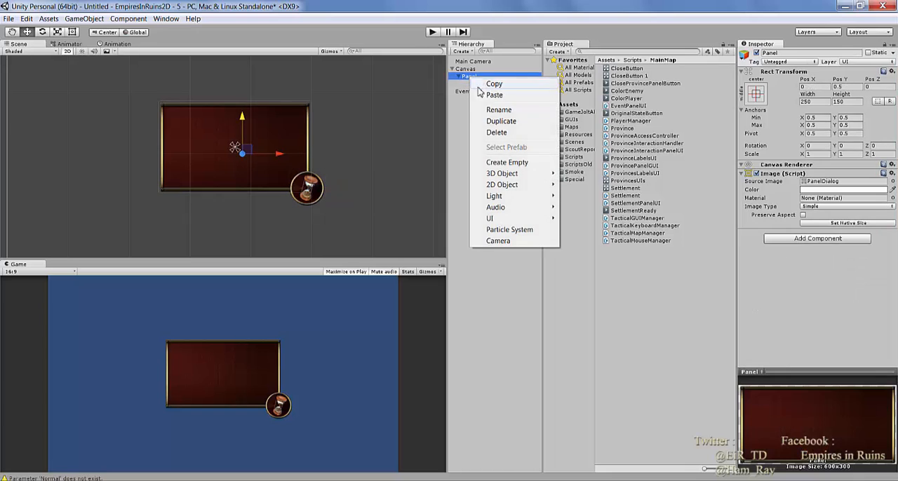
left_click(489, 219)
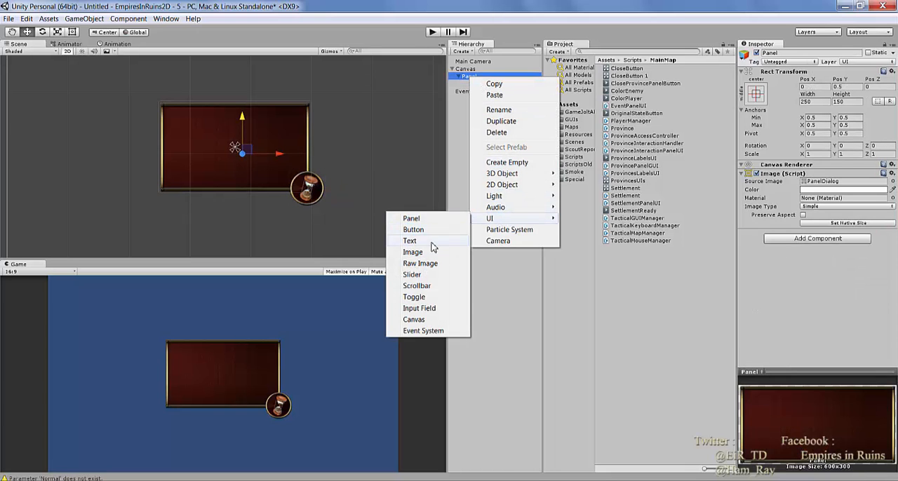
left_click(410, 240)
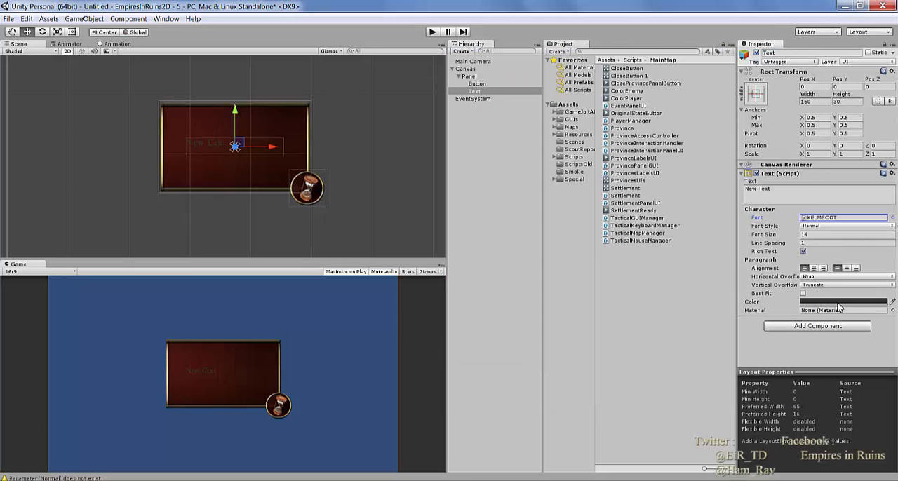
left_click(842, 302)
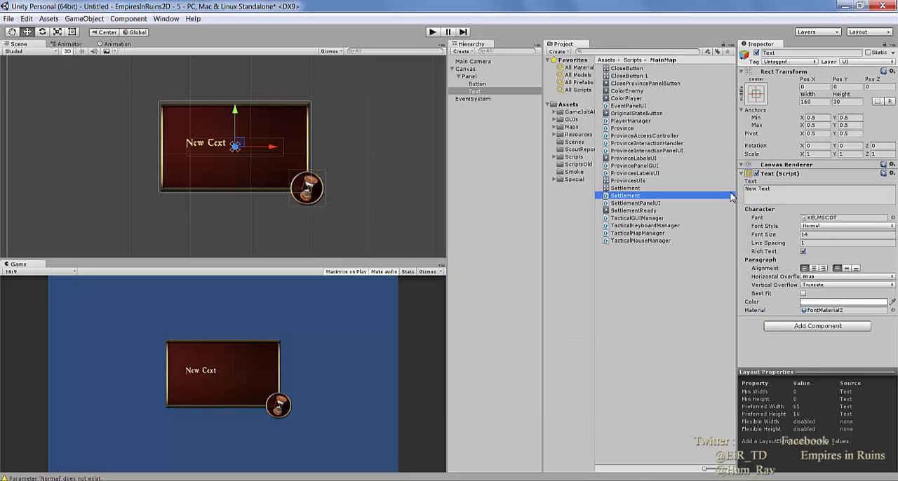
left_click(625, 195)
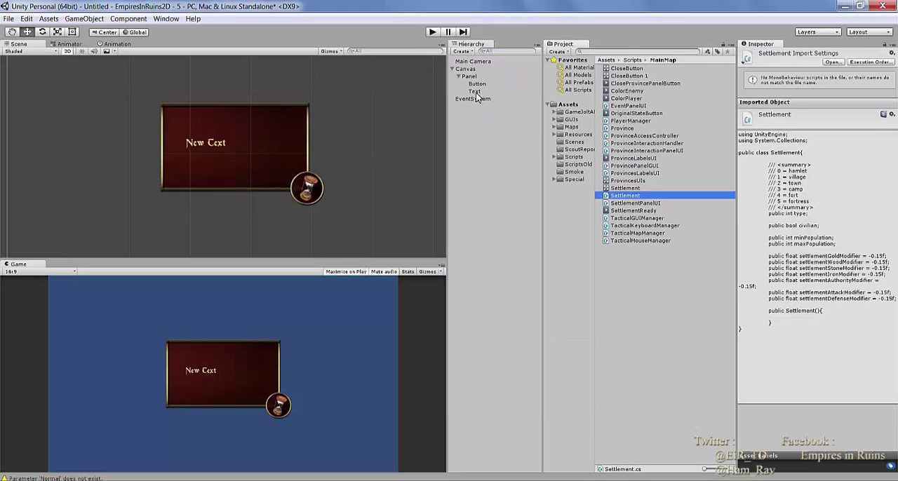
left_click(475, 92)
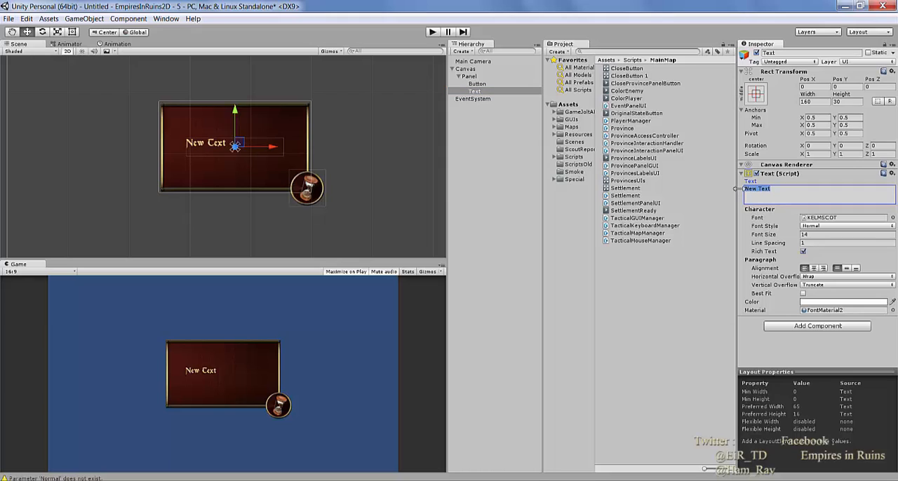
type("Turn : 0")
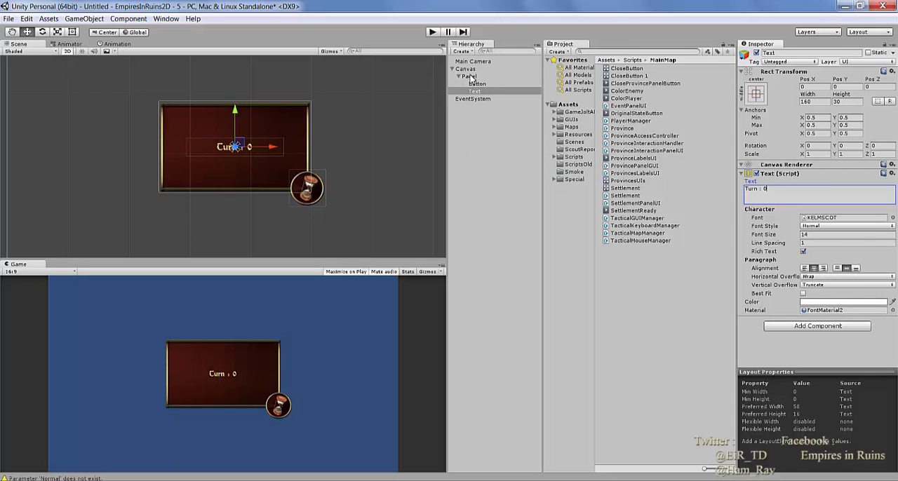
Step: Create and attach a new C# script component named TutorialPanel on the Canvas
right_click(465, 69)
type("but")
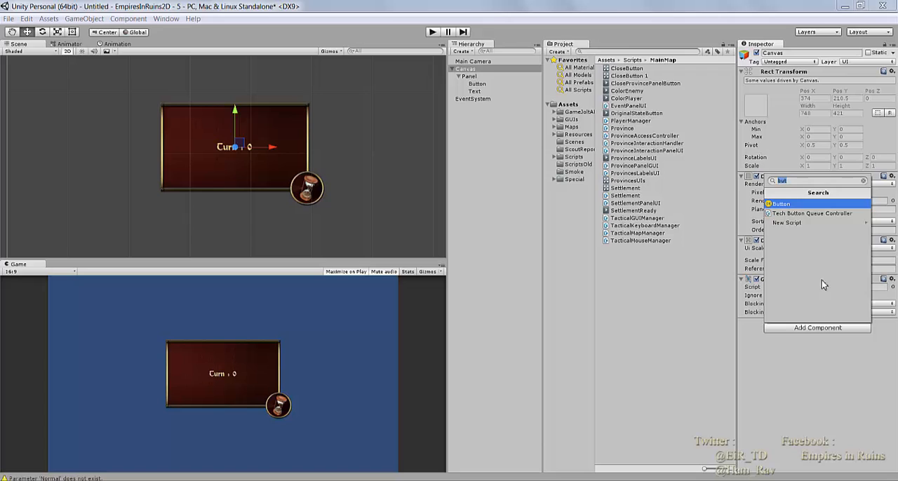
left_click(786, 222)
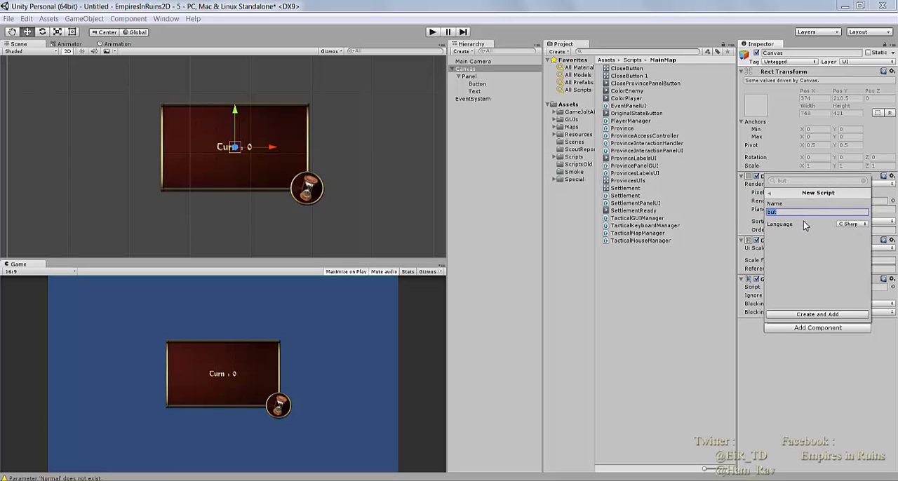
type("TutorialPanel")
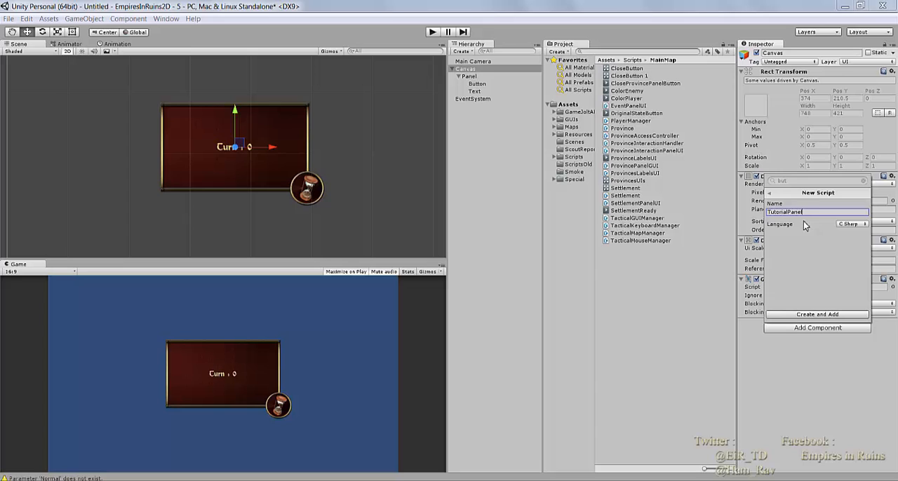
left_click(817, 314)
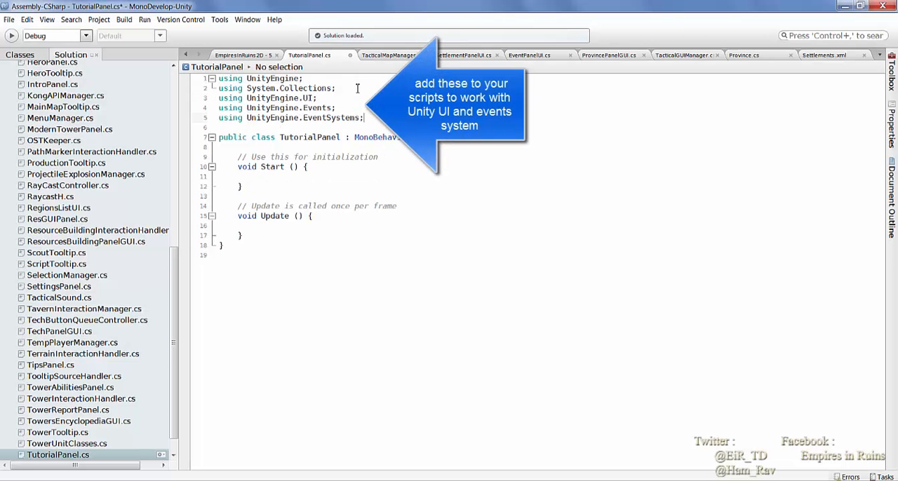
Step: Declare public Button nextTurnButton, Text turnText and int turn = 0 in TutorialPanel
left_click(330, 167)
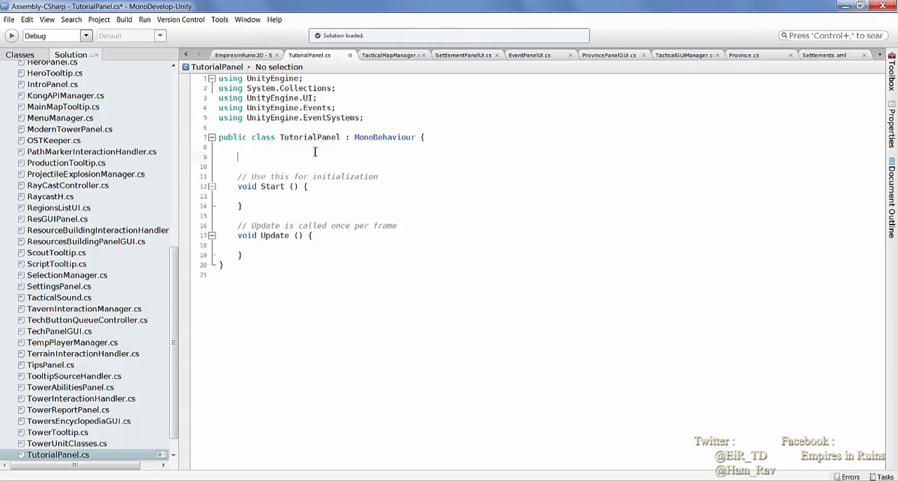
type("public Button time")
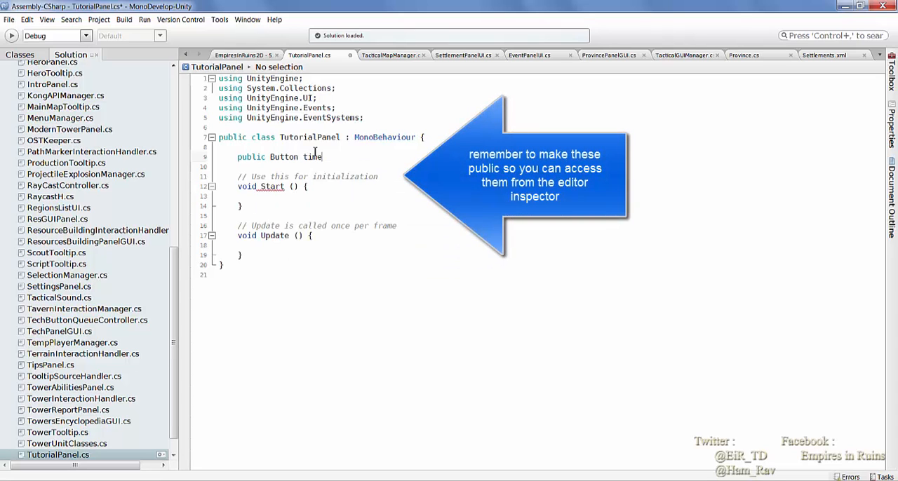
type("next")
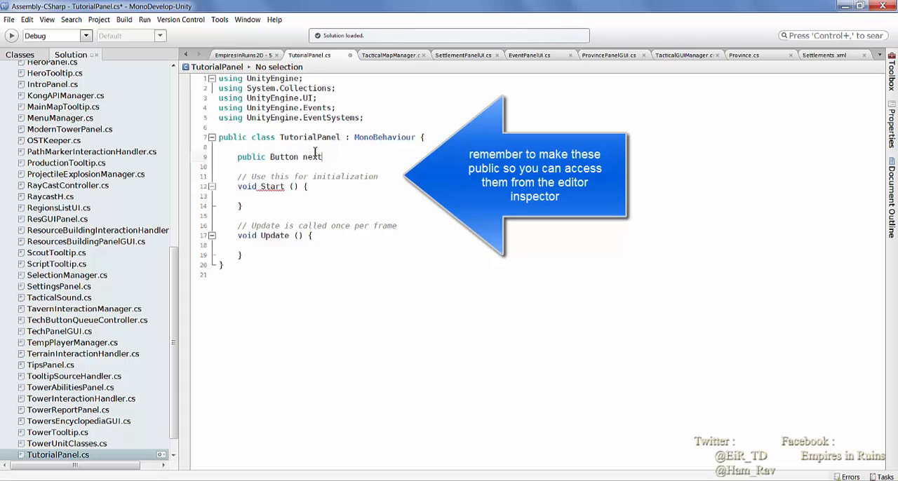
type("TurnButton;")
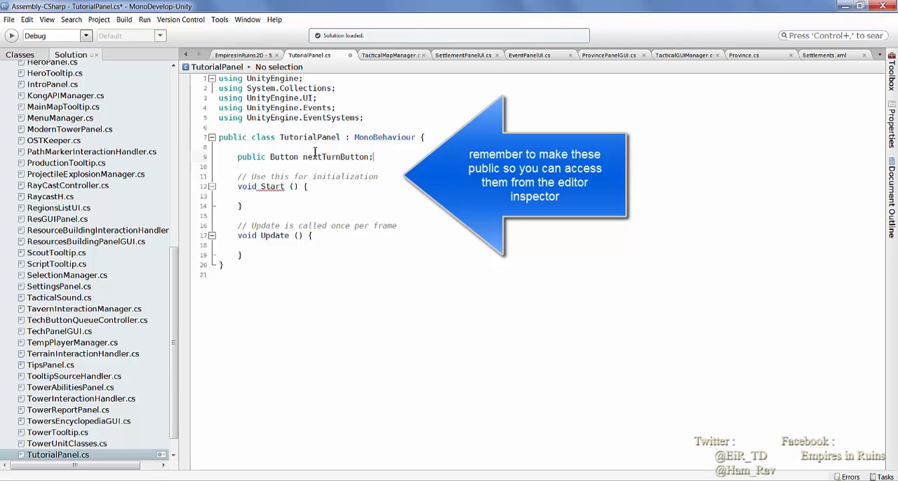
type("publit")
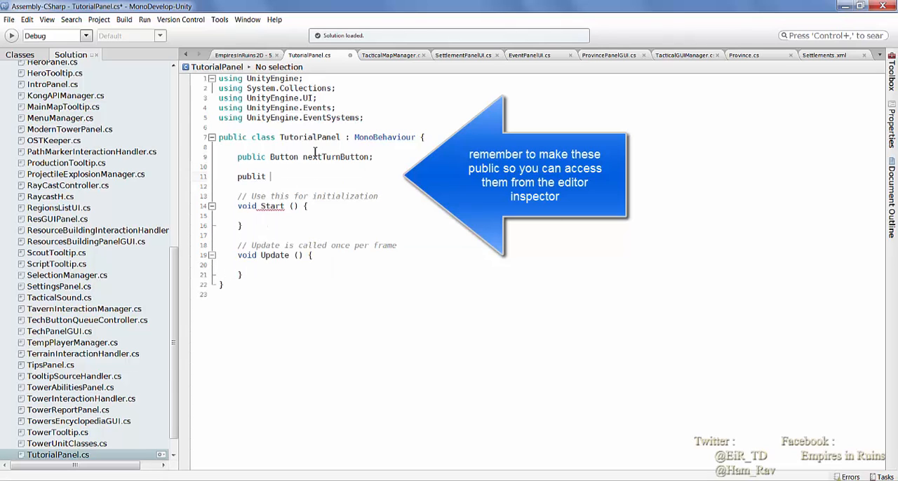
type("Text turn")
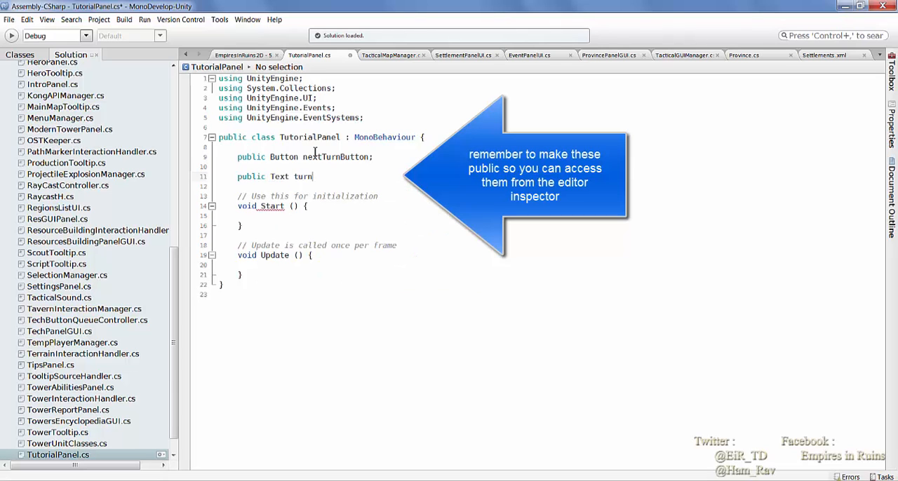
key("BackSpace")
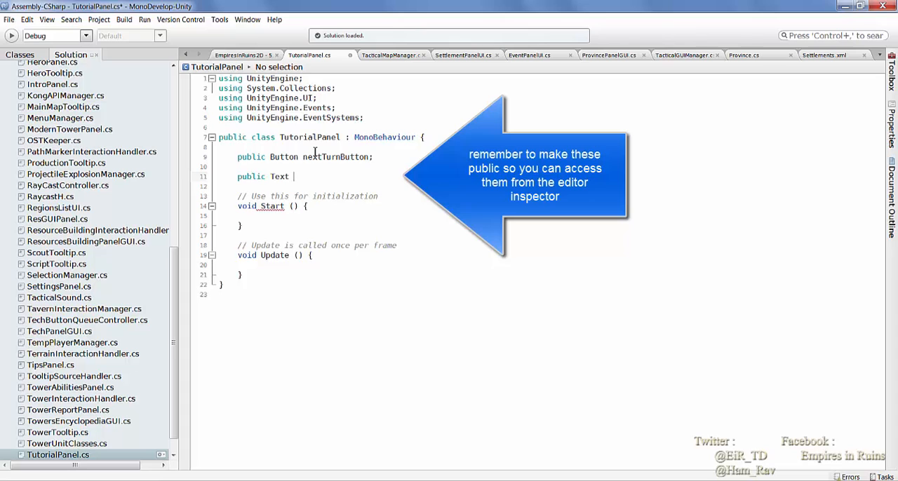
type("turnTex")
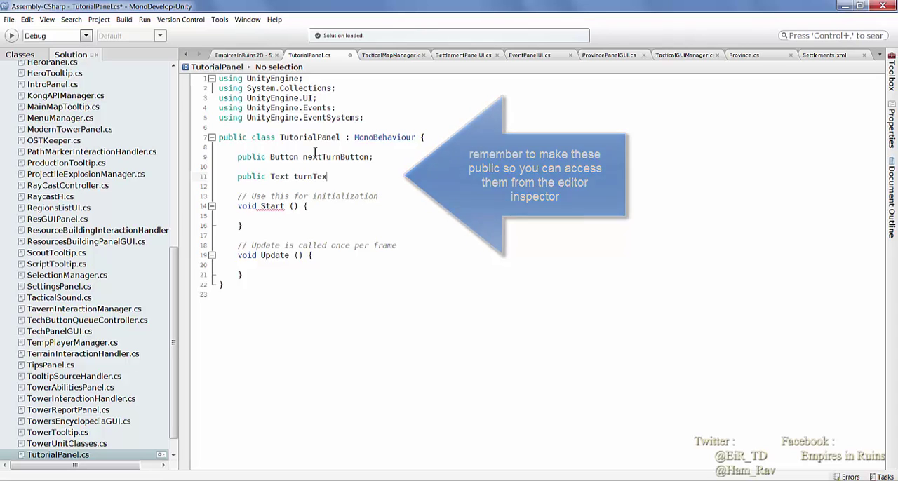
type("public int tu")
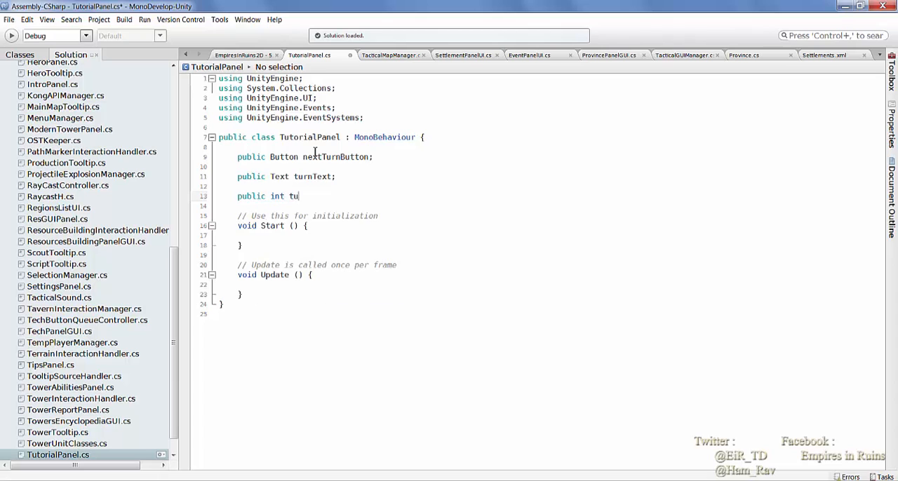
type("rn = 0;")
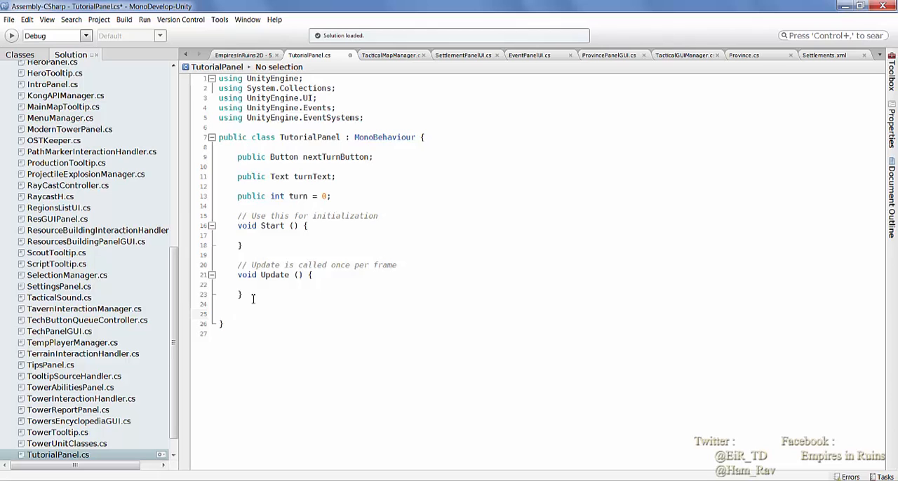
Step: Write a void NewTurn() method whose body is turn++
type("void")
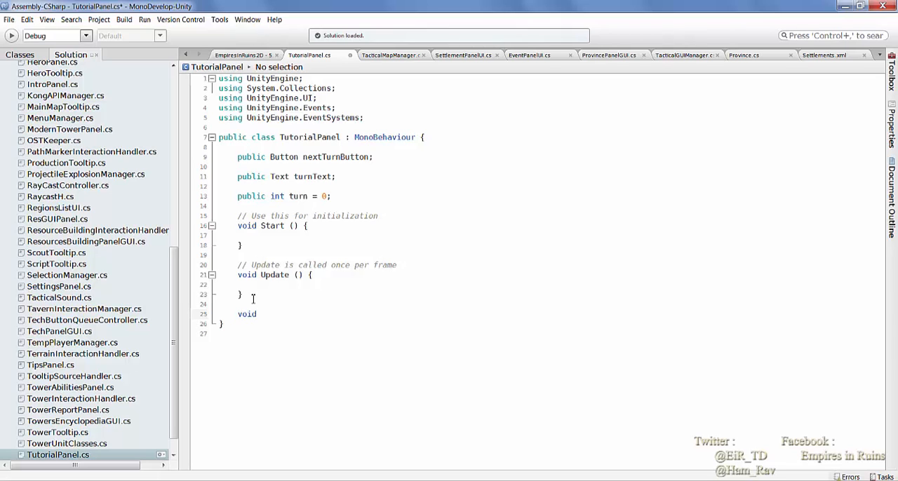
type("NewTurn")
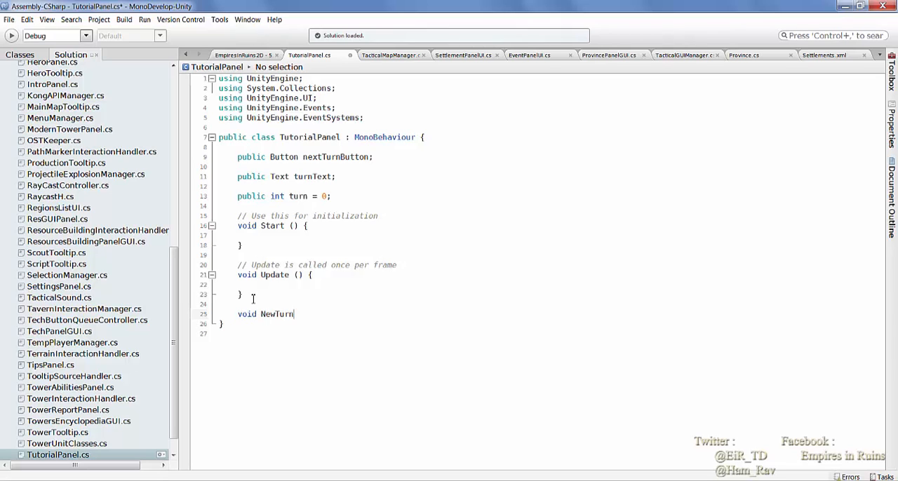
type("(){")
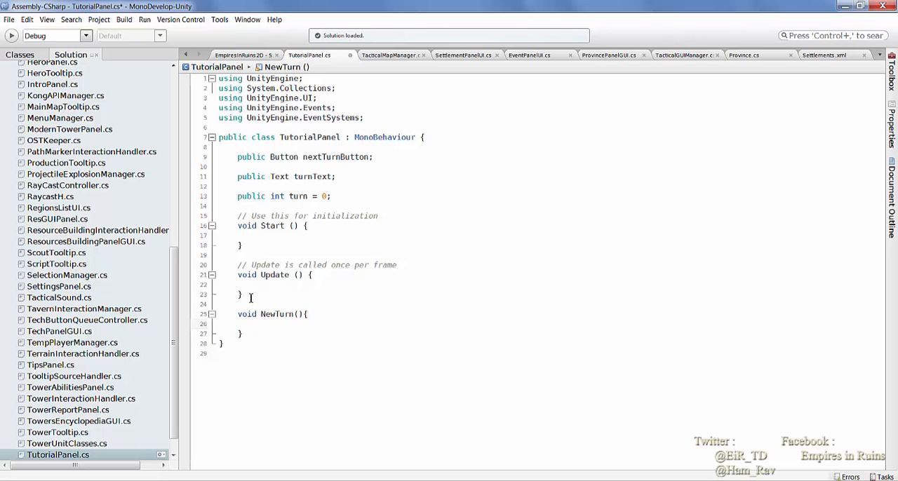
type("turn++")
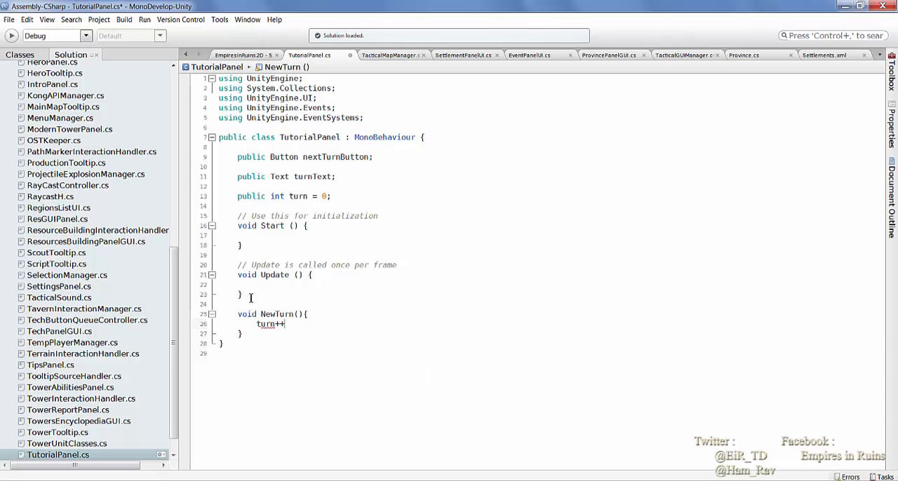
type(";")
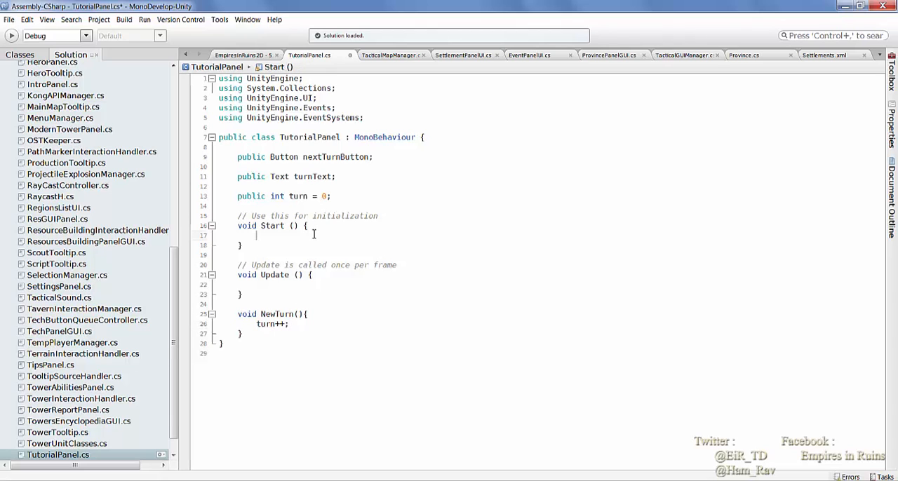
Step: In Start, add nextTurnButton.onClick.AddListener(() => NewTurn())
type("nextTurnButton.")
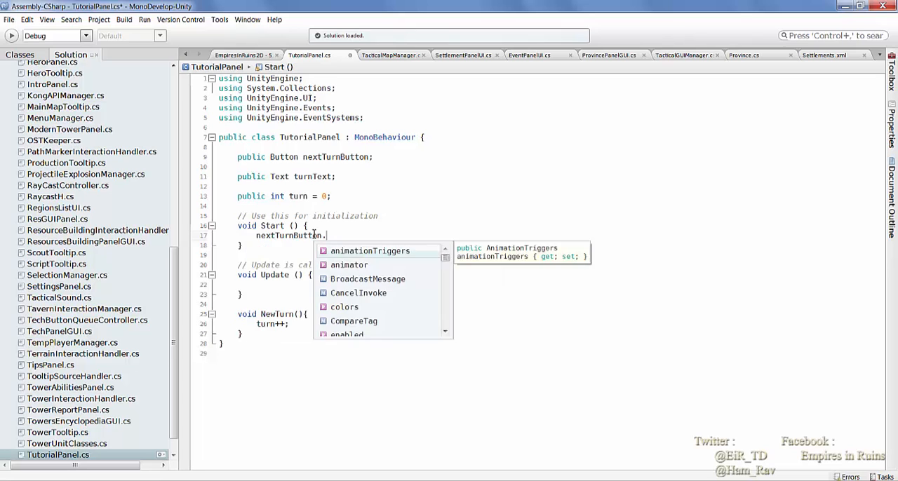
type("onClick.AddListener((")
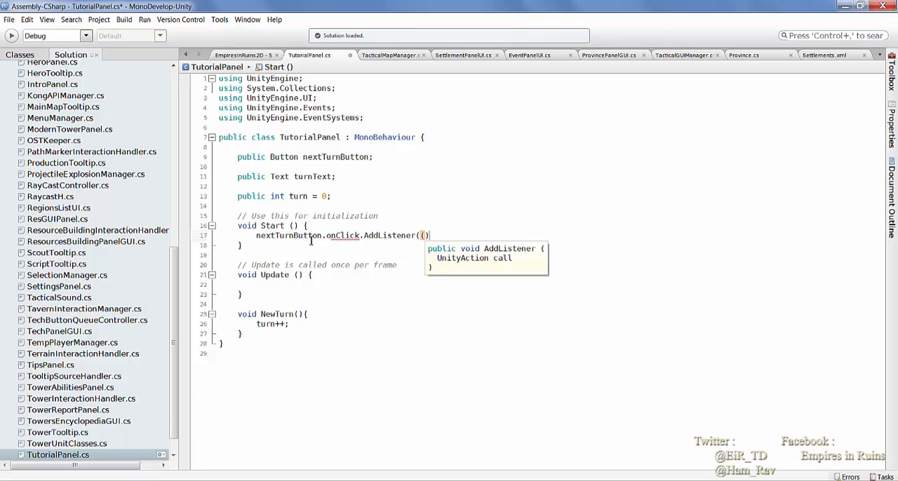
type("=>N")
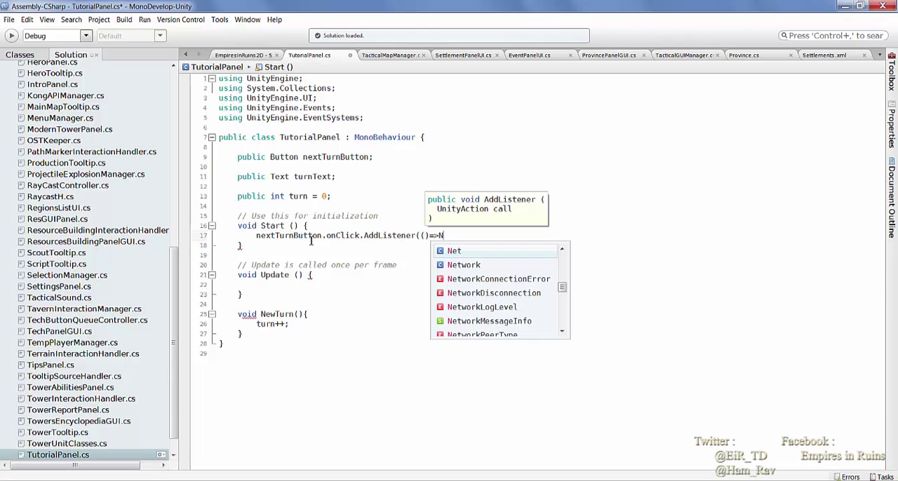
type("ewTow")
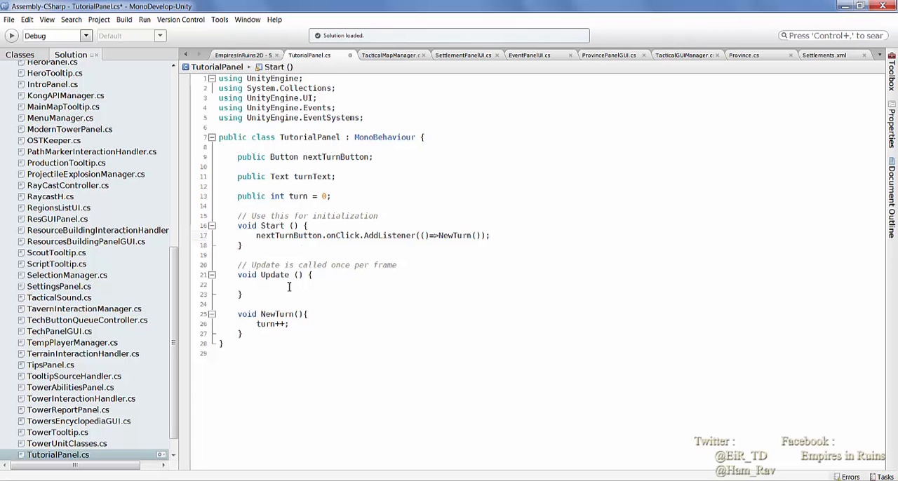
left_click(440, 249)
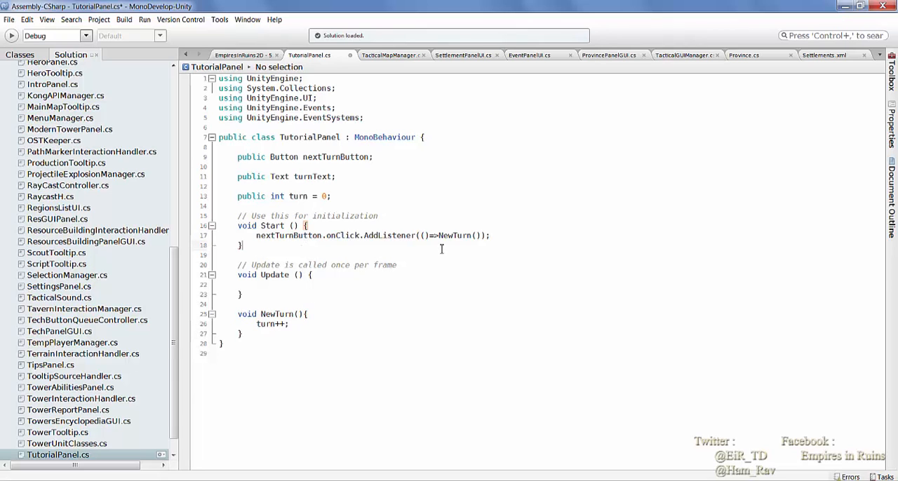
Step: Back in Unity, assign the Button to Next Turn Button and pick the Turn Text reference
left_click(9, 19)
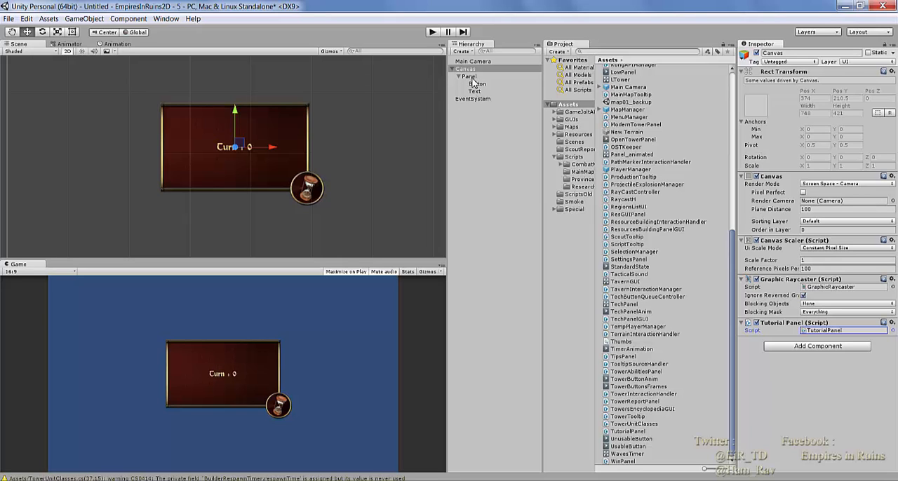
left_click(465, 69)
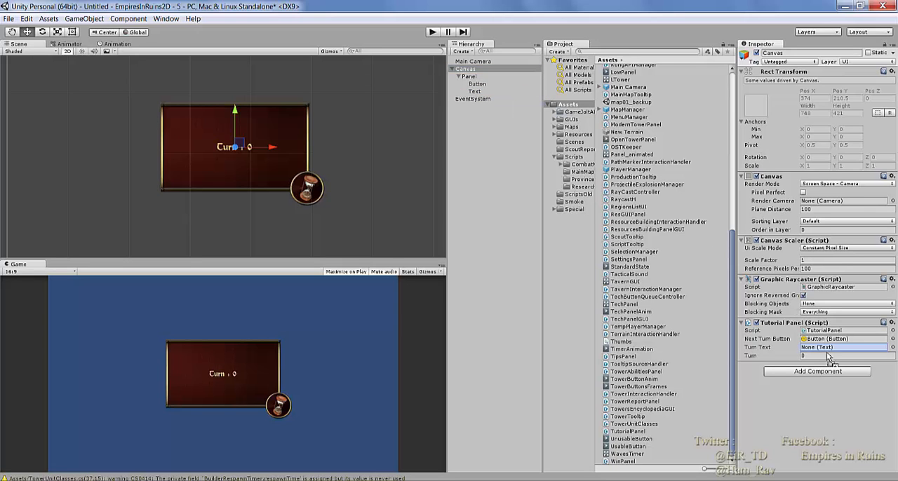
left_click(843, 347)
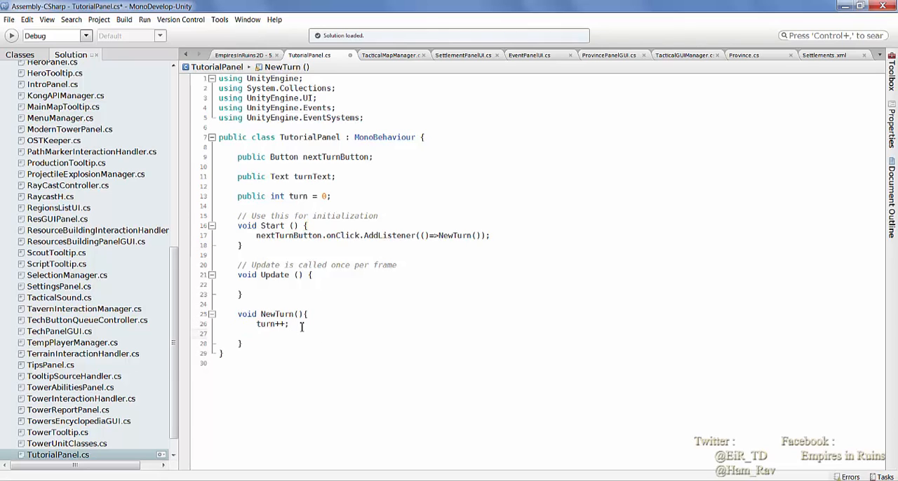
Step: Write turnText.text = "Turn : " + turn; in NewTurn and copy that line into Start
type("turnText.text")
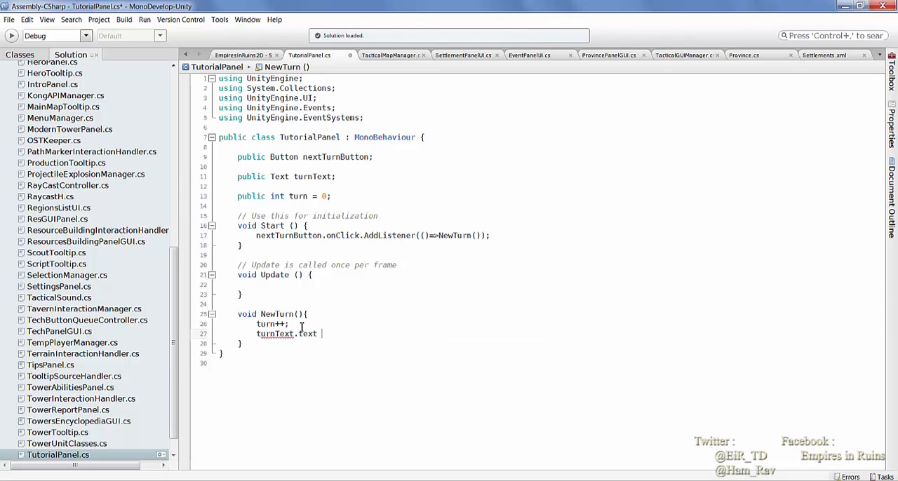
type("= \"T")
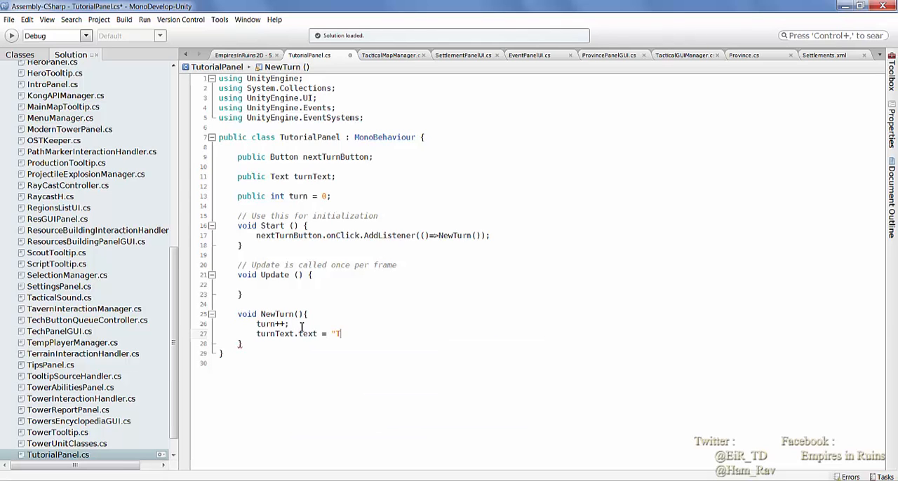
type("urn :")
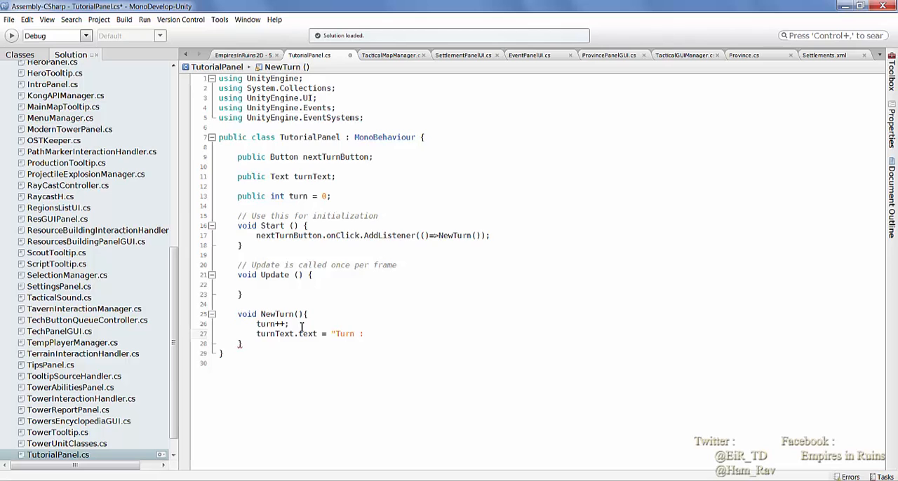
type("+")
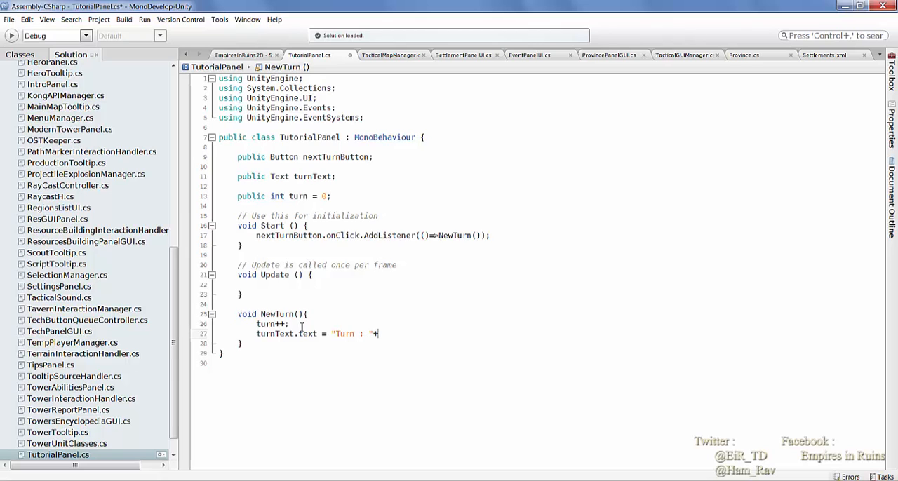
type("turn);")
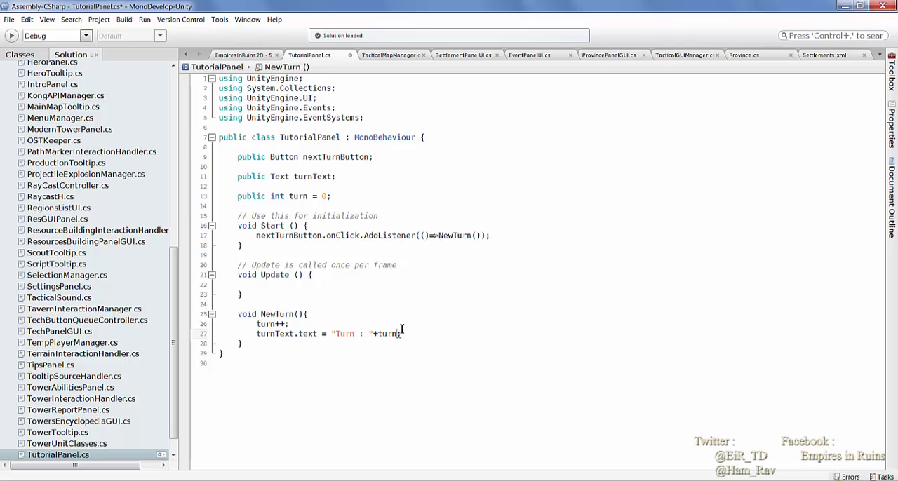
triple_click(330, 333)
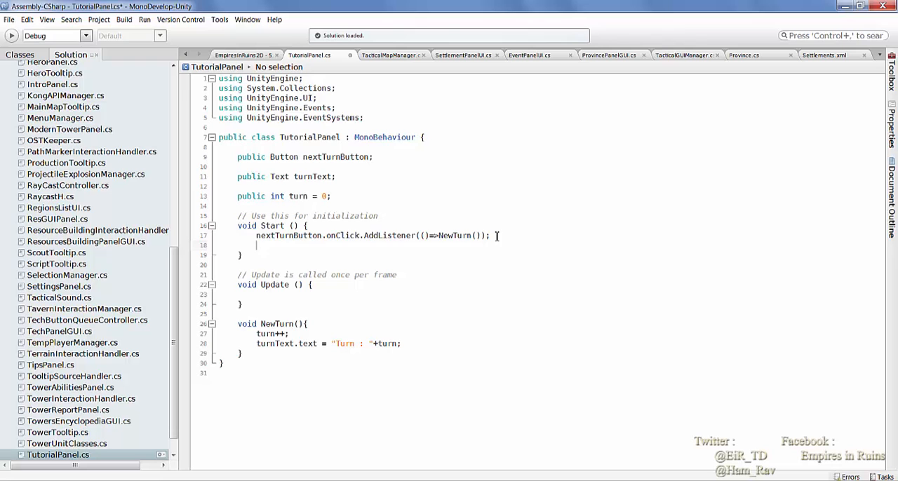
left_click(9, 19)
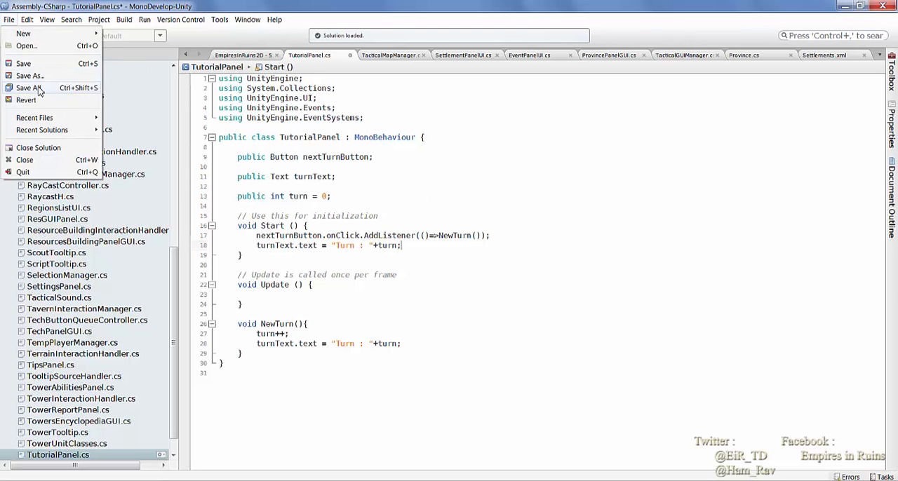